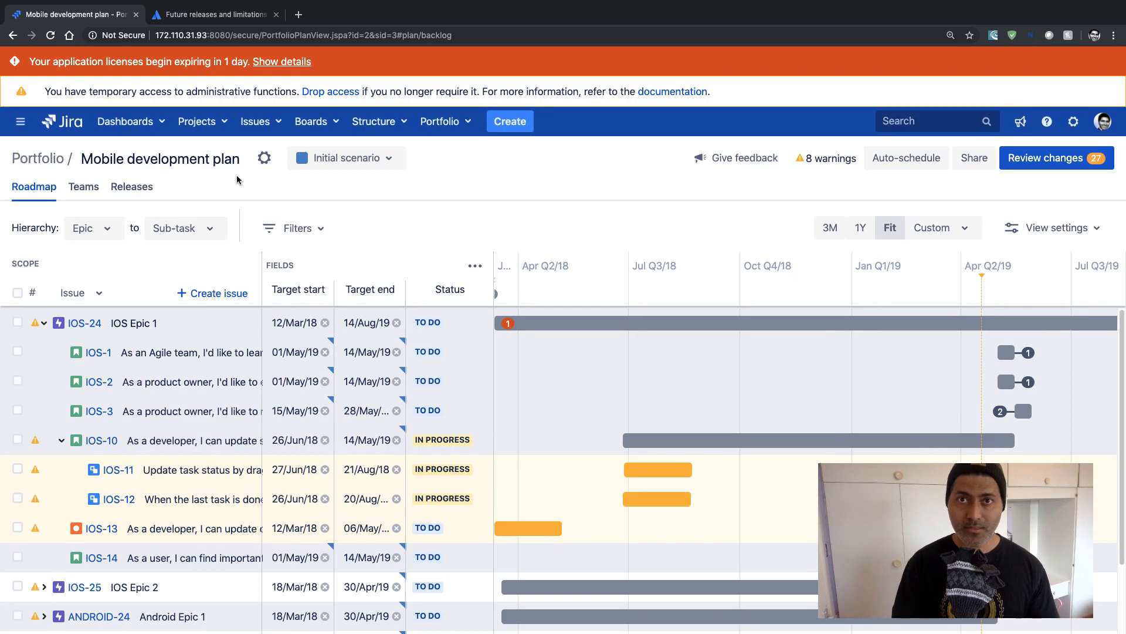
pyautogui.moveTo(251, 282)
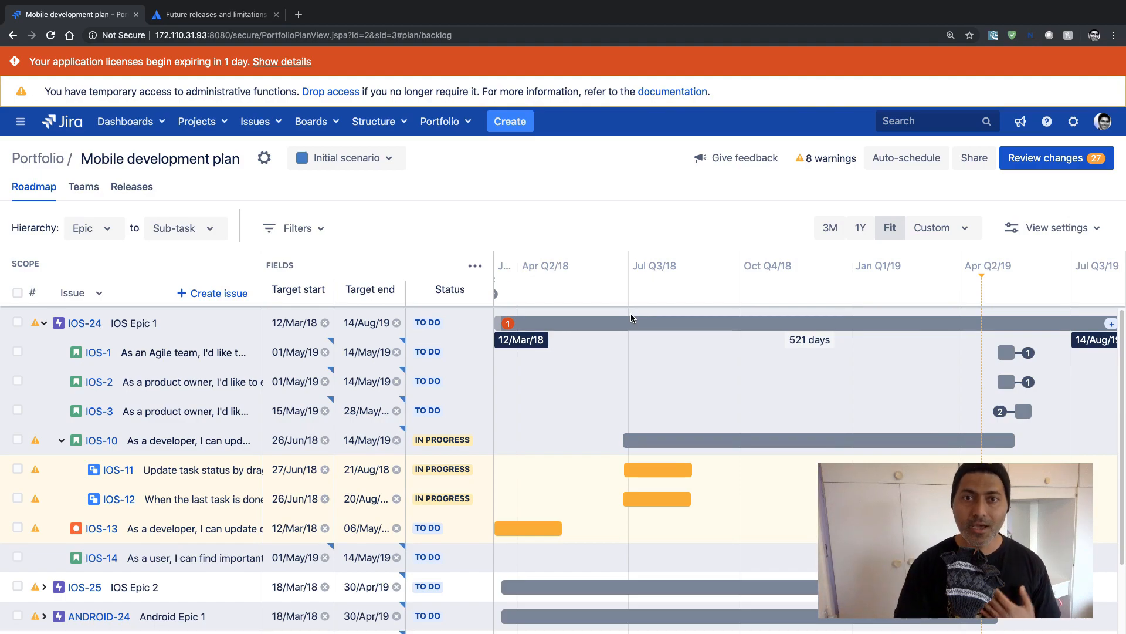
pyautogui.moveTo(151, 357)
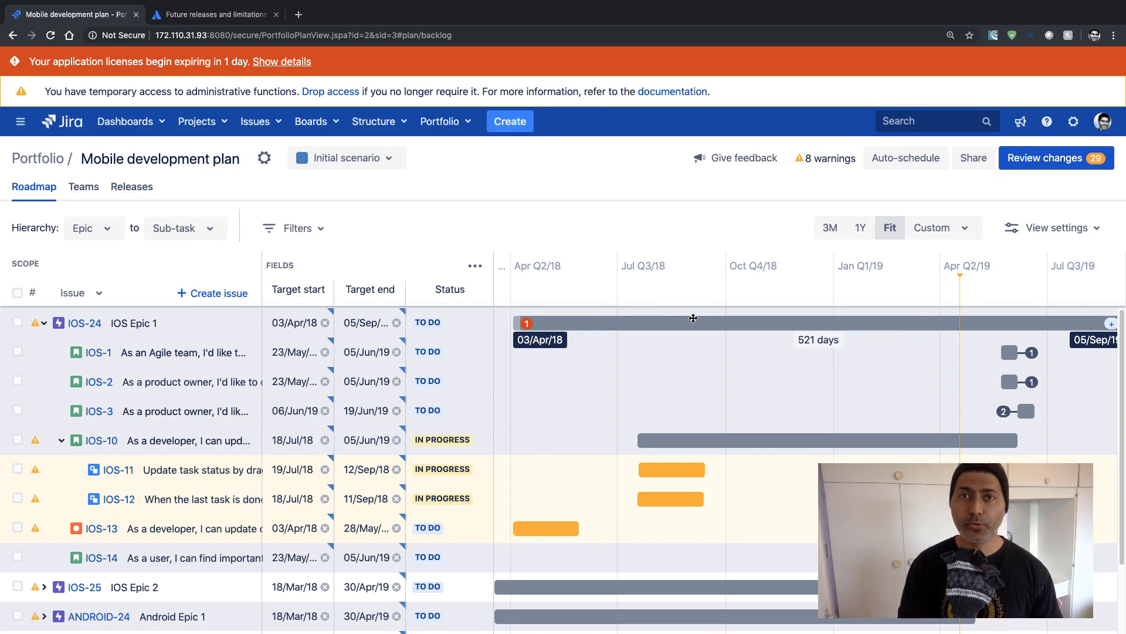
# - Read the intro of the Future releases and limitations page, then return to the Mobile development plan
pyautogui.click(214, 14)
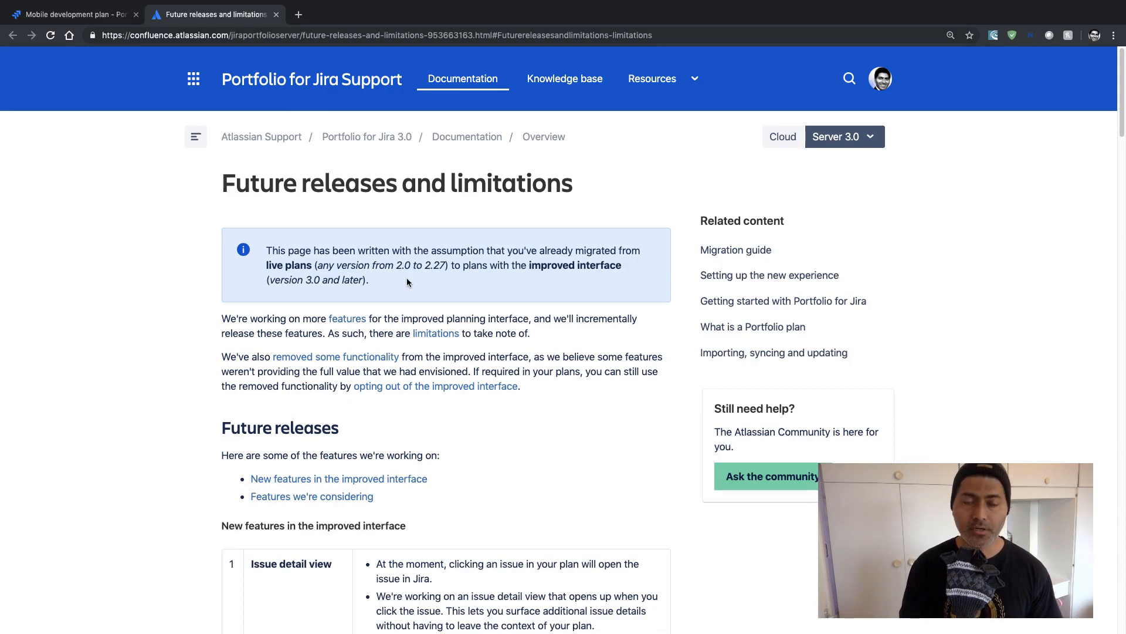
pyautogui.moveTo(508, 204)
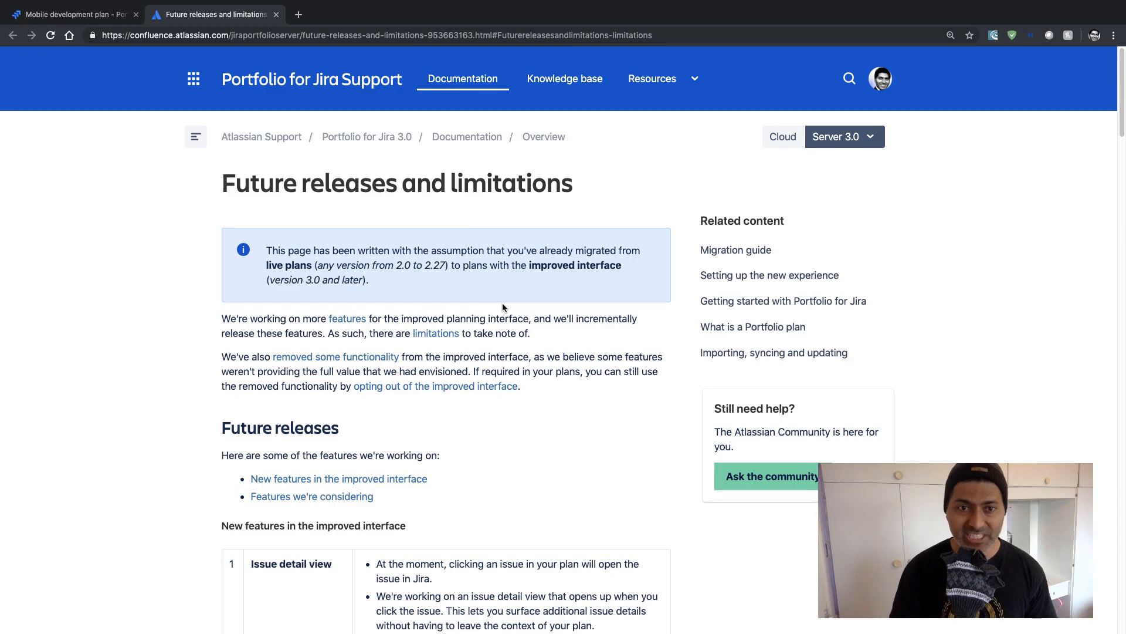
pyautogui.scroll(-3)
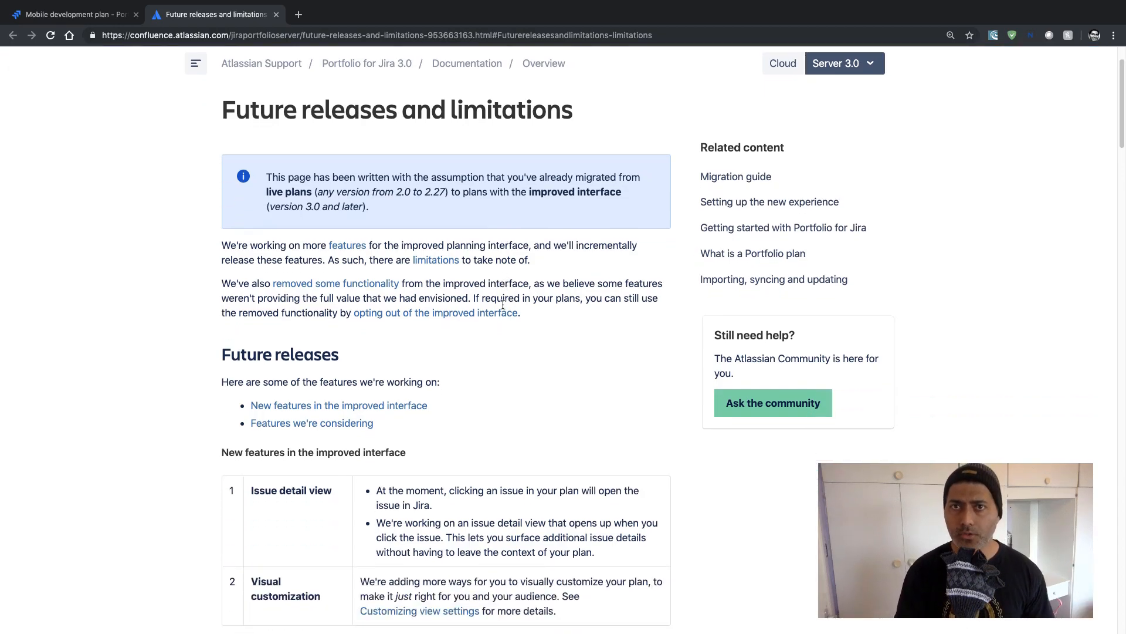
pyautogui.moveTo(503, 307)
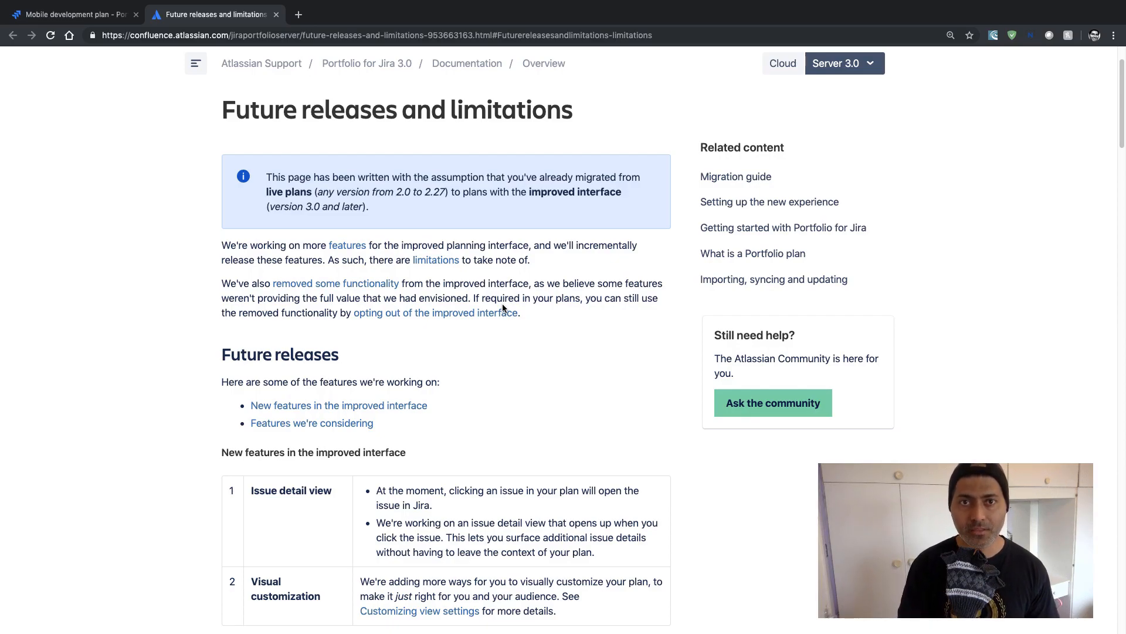
pyautogui.click(72, 15)
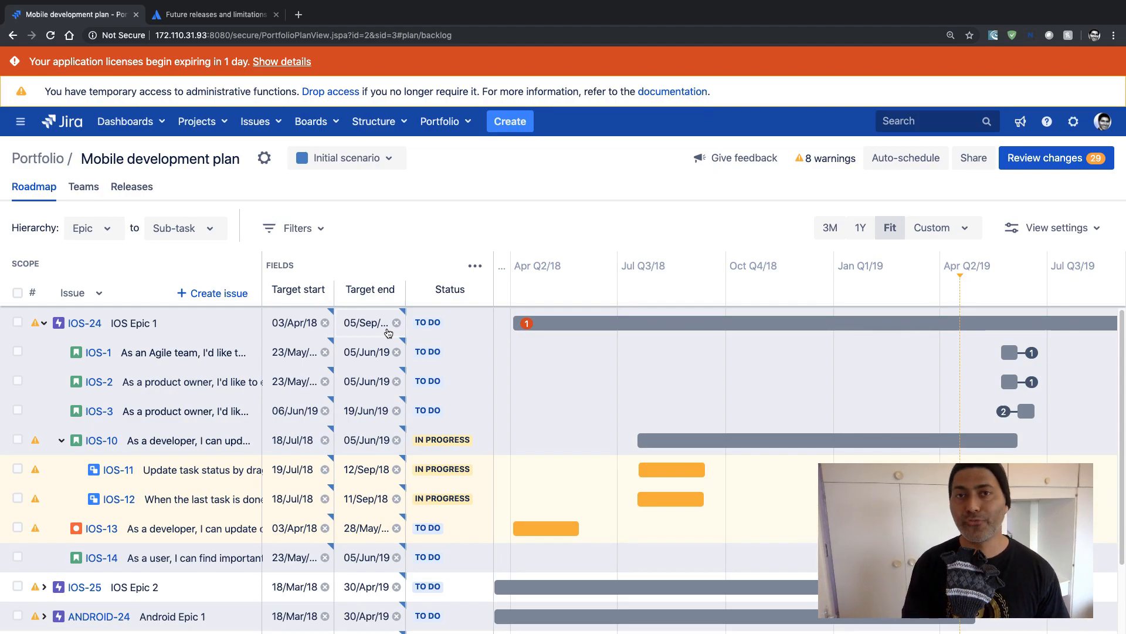
# - Switch back to the Future releases documentation at the 'Features we're considering' section
pyautogui.click(213, 14)
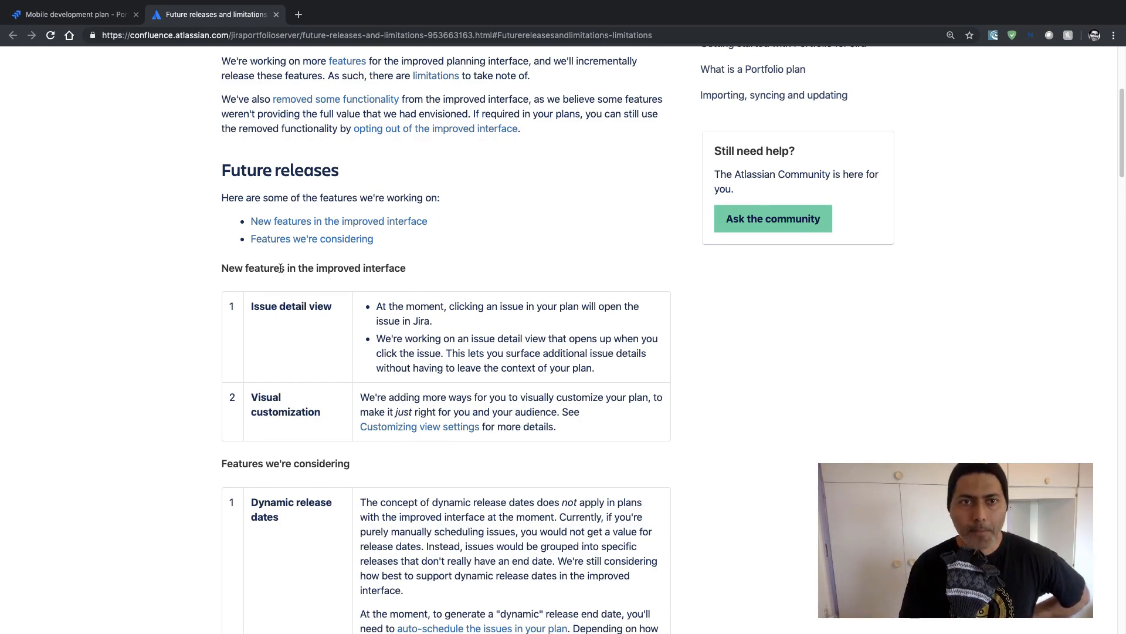
pyautogui.moveTo(274, 299)
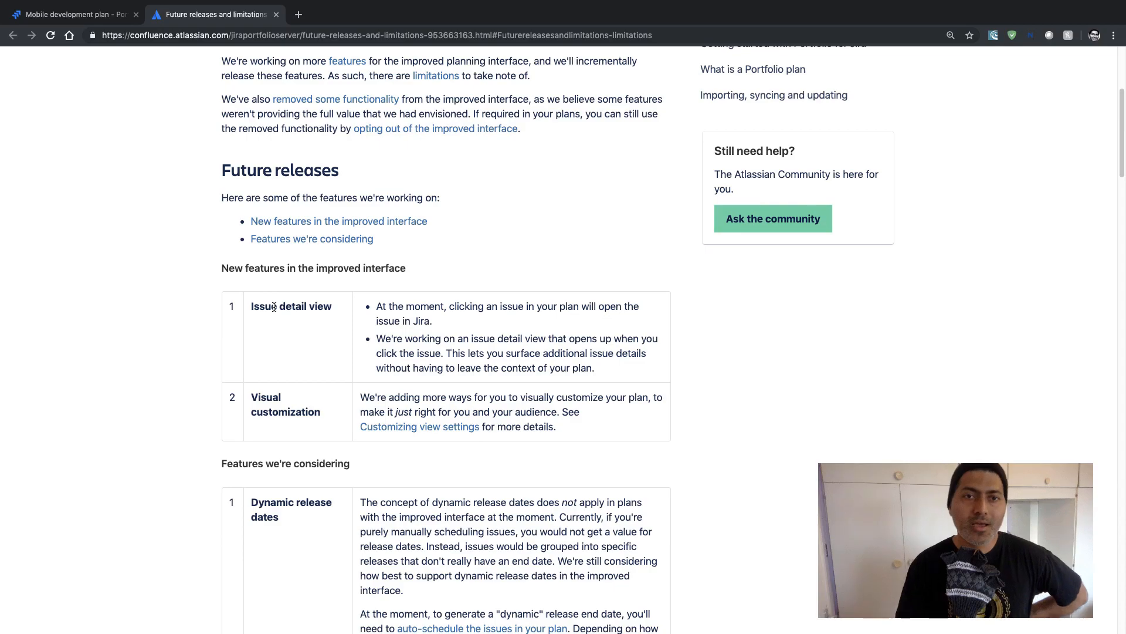
# - Highlight 'Issue detail view' in the new-features table and go back to the Mobile development plan
pyautogui.doubleClick(291, 306)
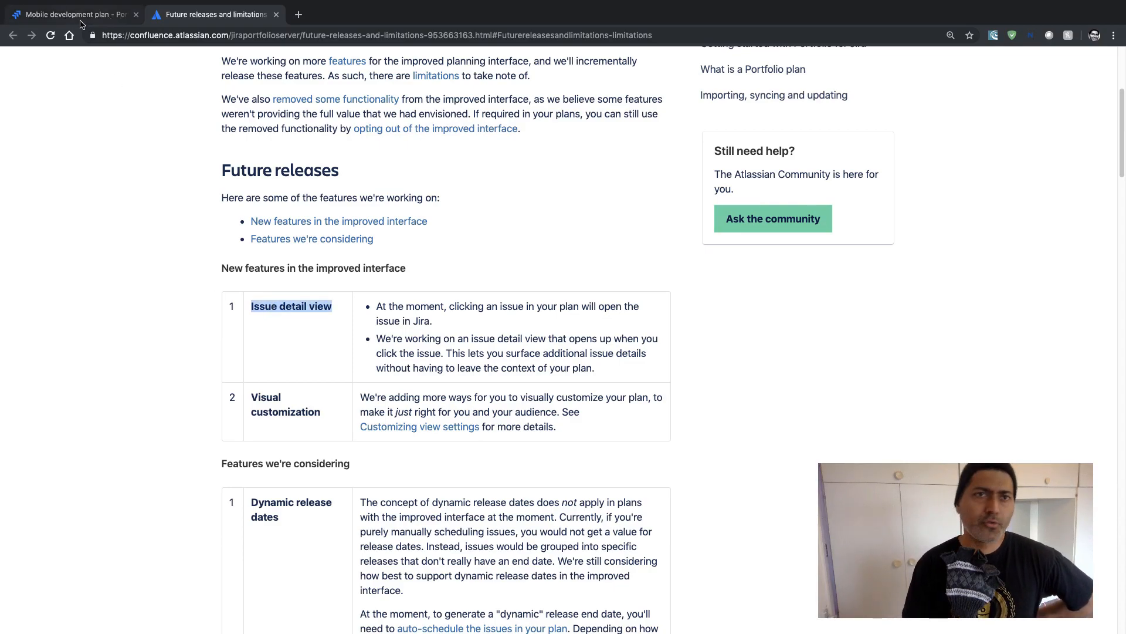
pyautogui.click(71, 14)
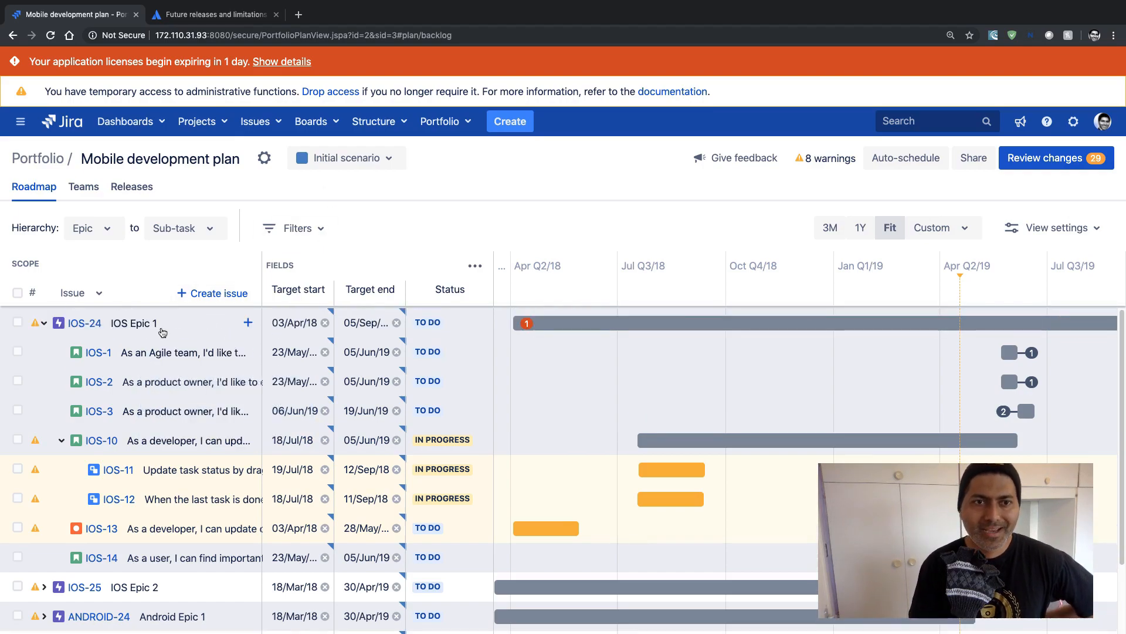
pyautogui.moveTo(85, 322)
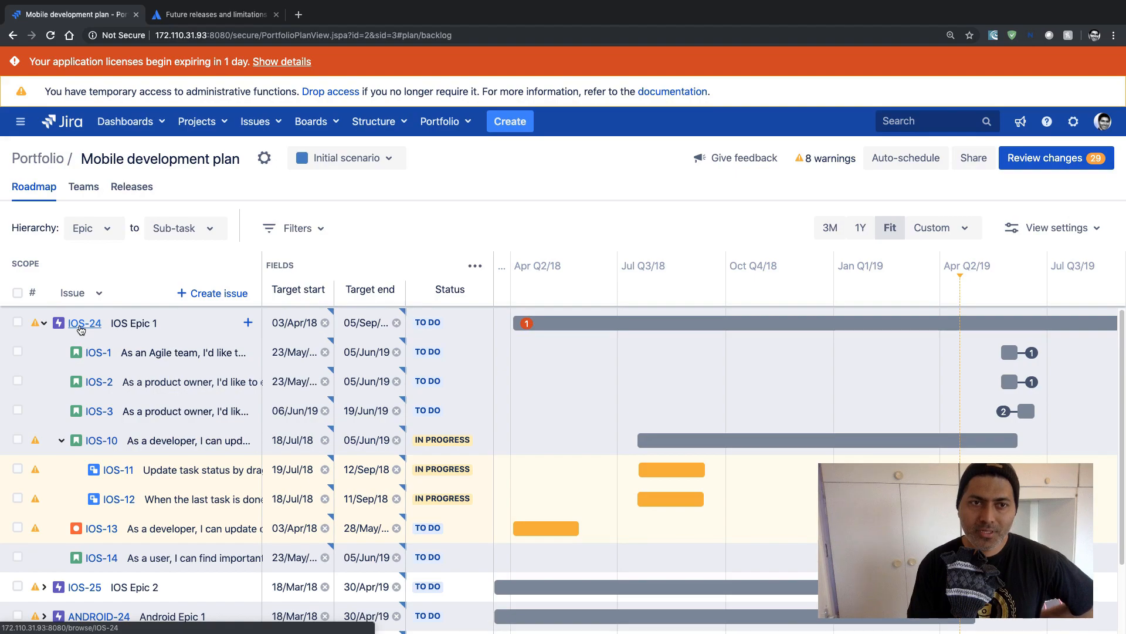
pyautogui.click(83, 322)
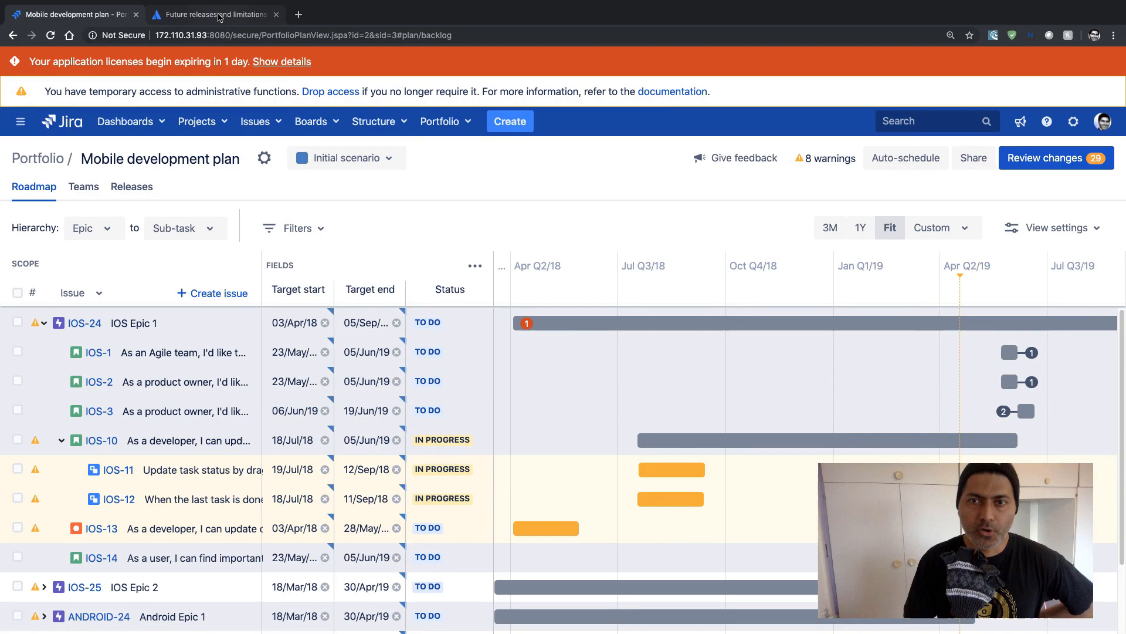
pyautogui.moveTo(216, 15)
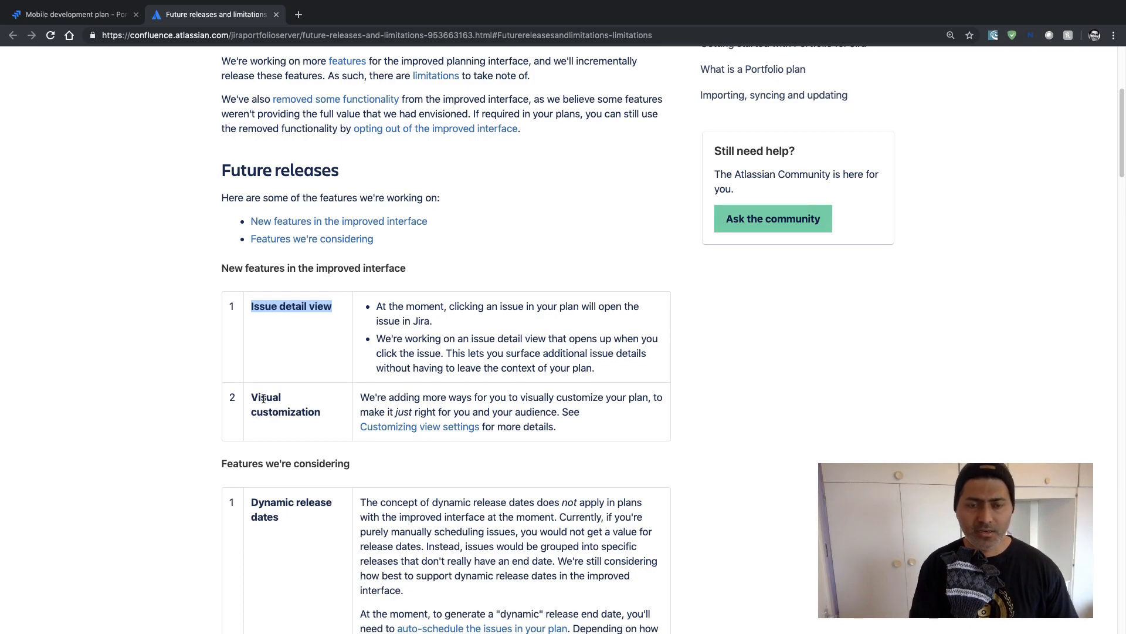
pyautogui.click(71, 14)
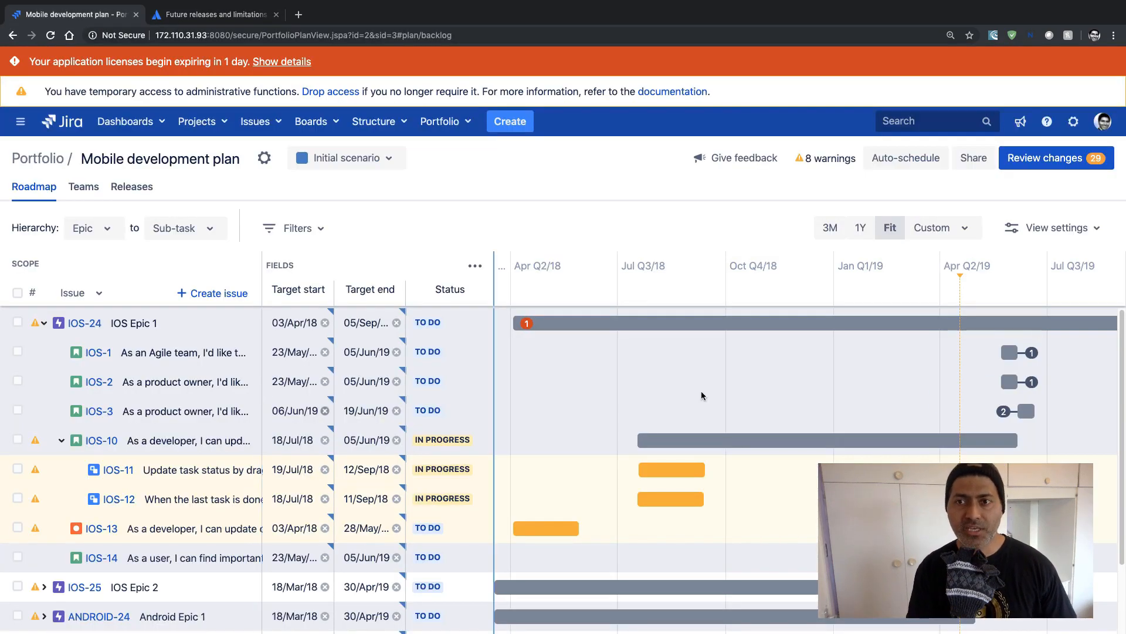
# - In View settings try Group by Assignee, Project and Team, then set grouping back to None
pyautogui.click(1054, 227)
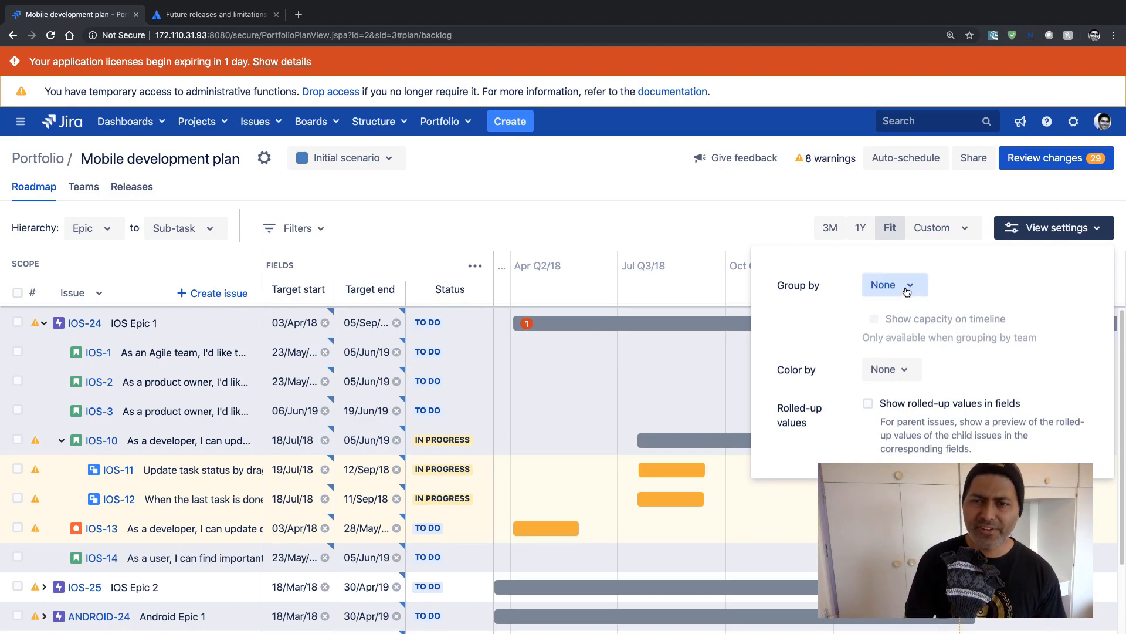
pyautogui.click(894, 284)
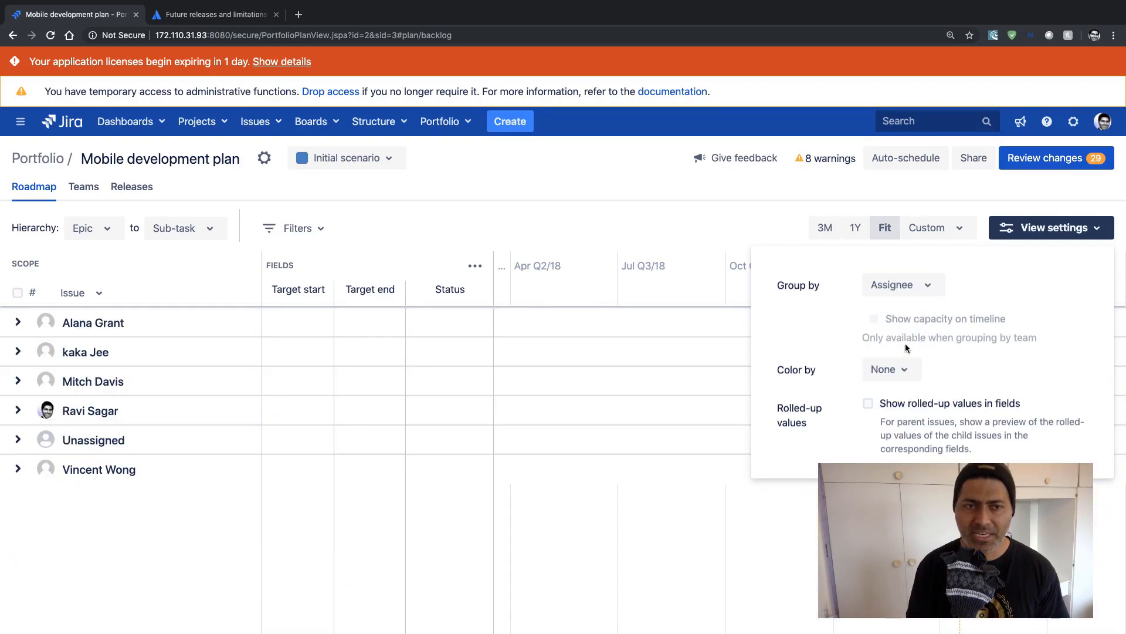
pyautogui.click(903, 284)
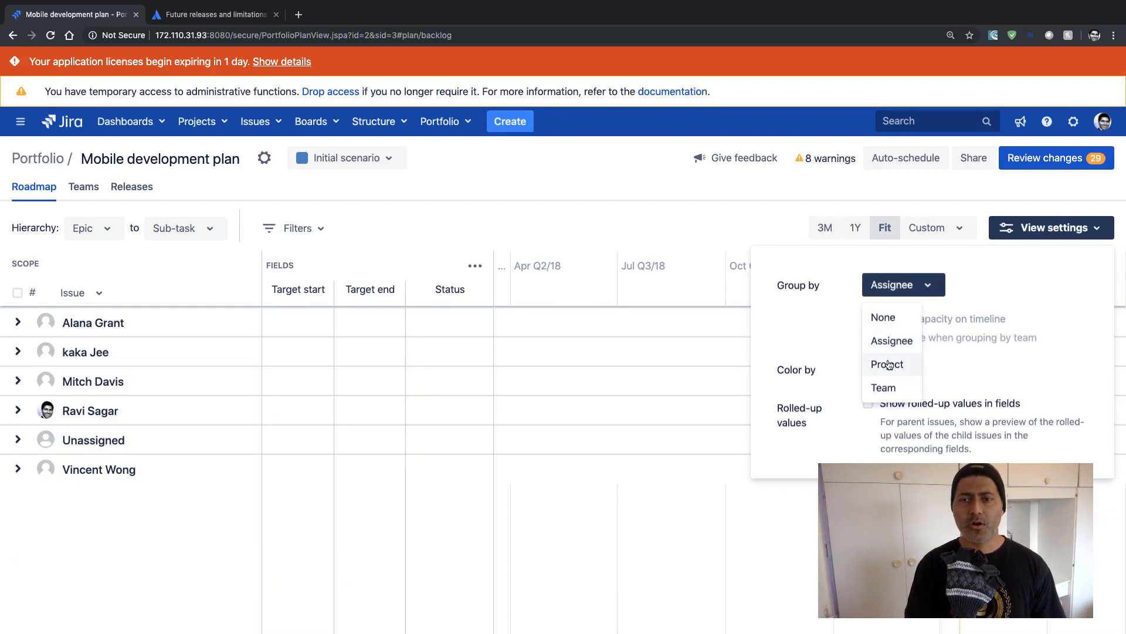
pyautogui.click(888, 363)
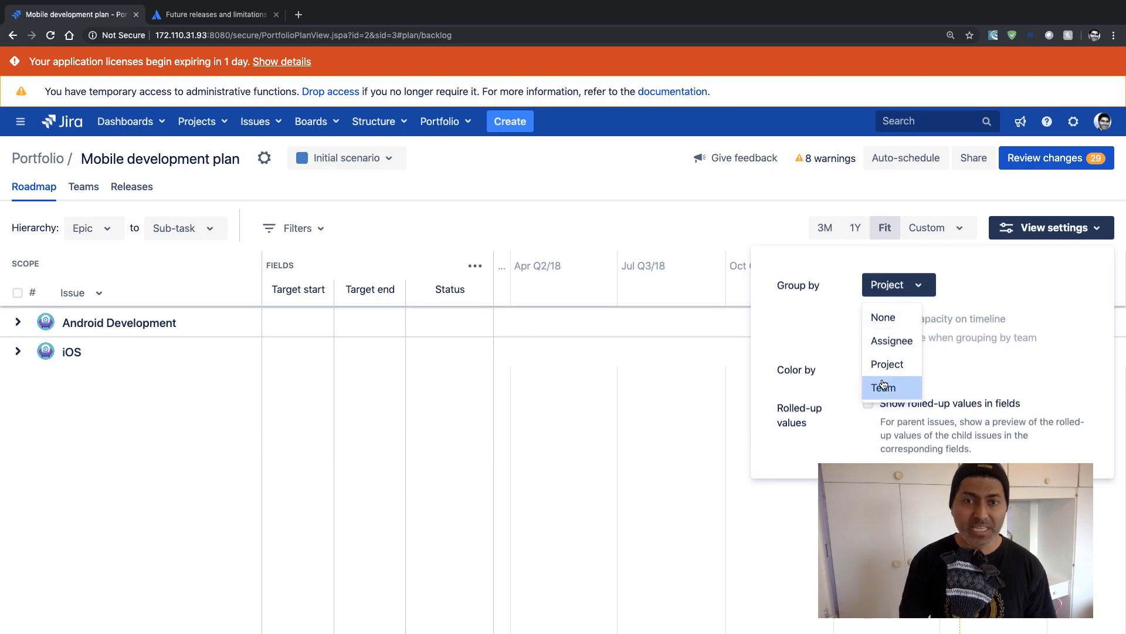
pyautogui.click(882, 387)
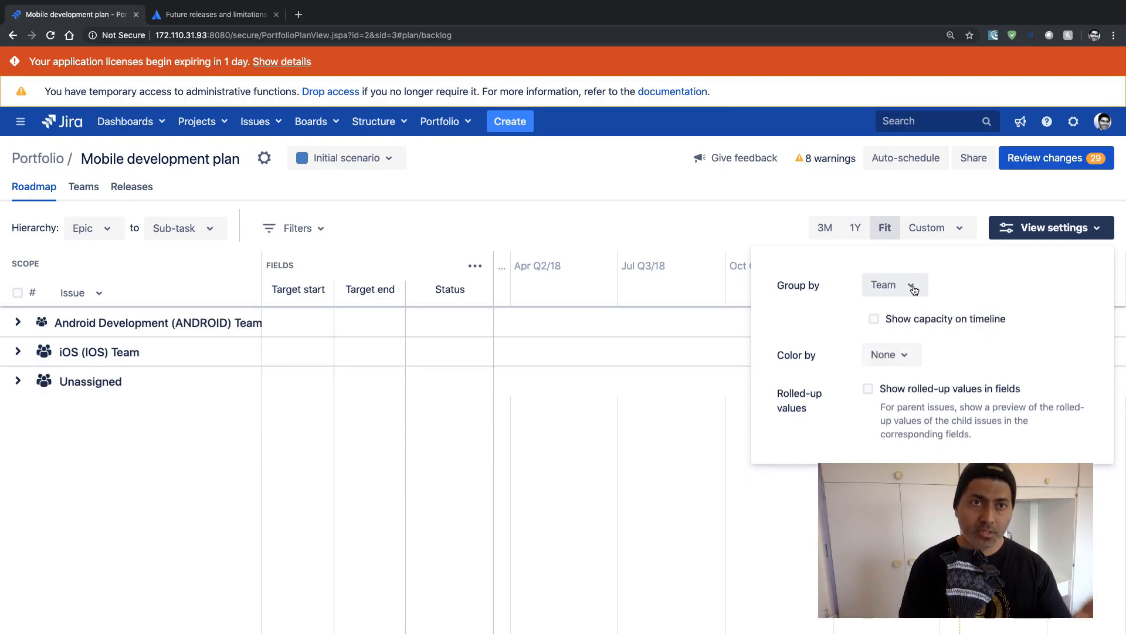
pyautogui.click(894, 284)
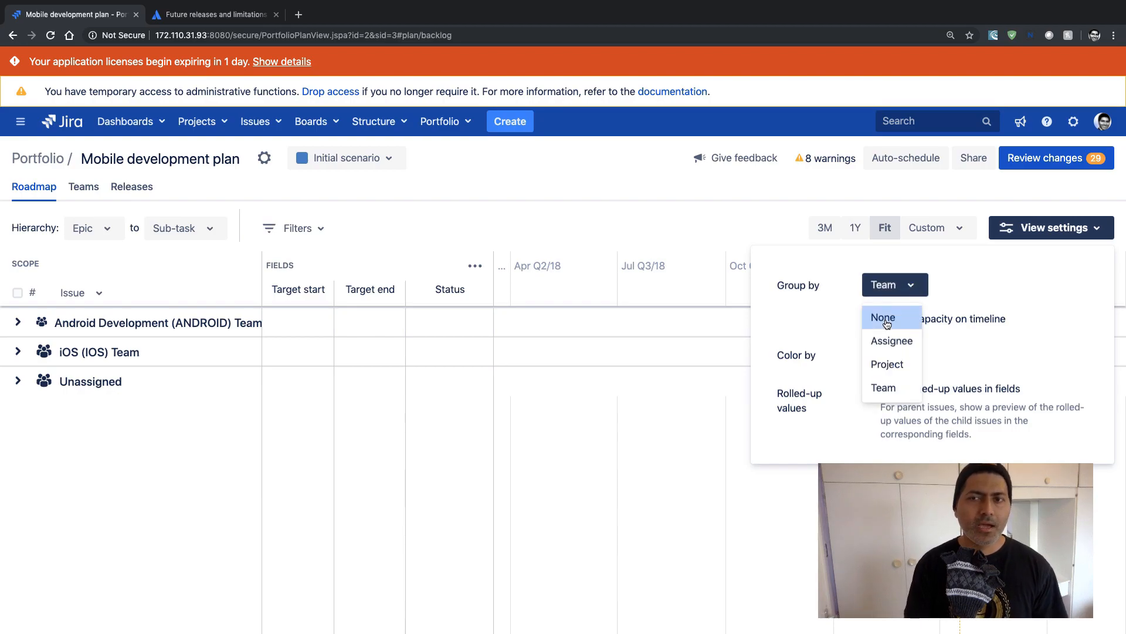
pyautogui.click(883, 318)
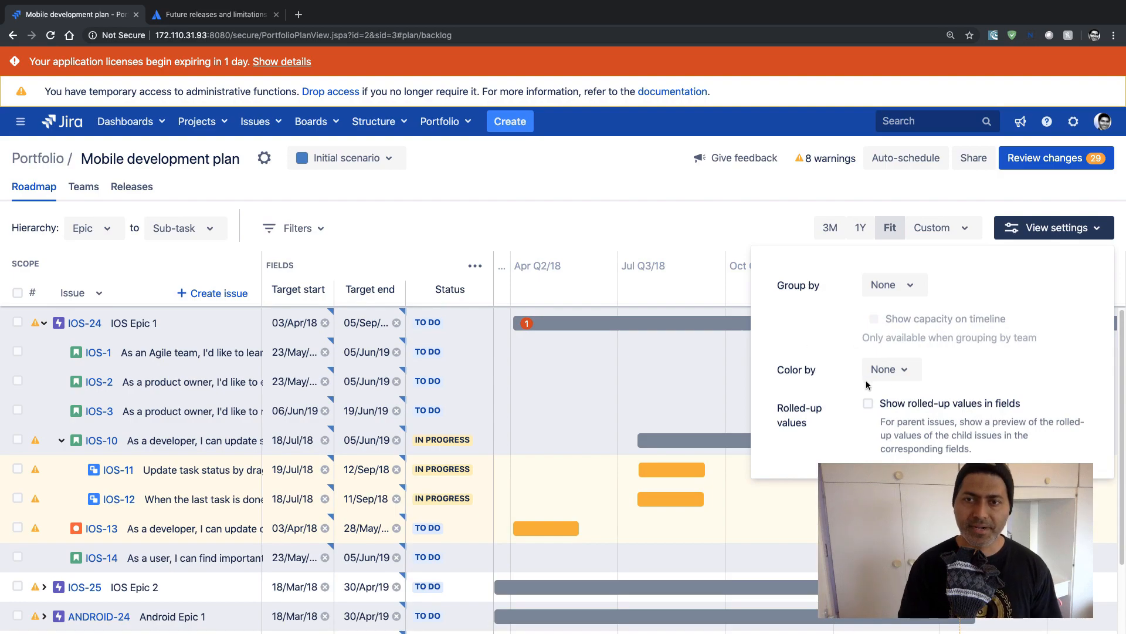
pyautogui.moveTo(477, 151)
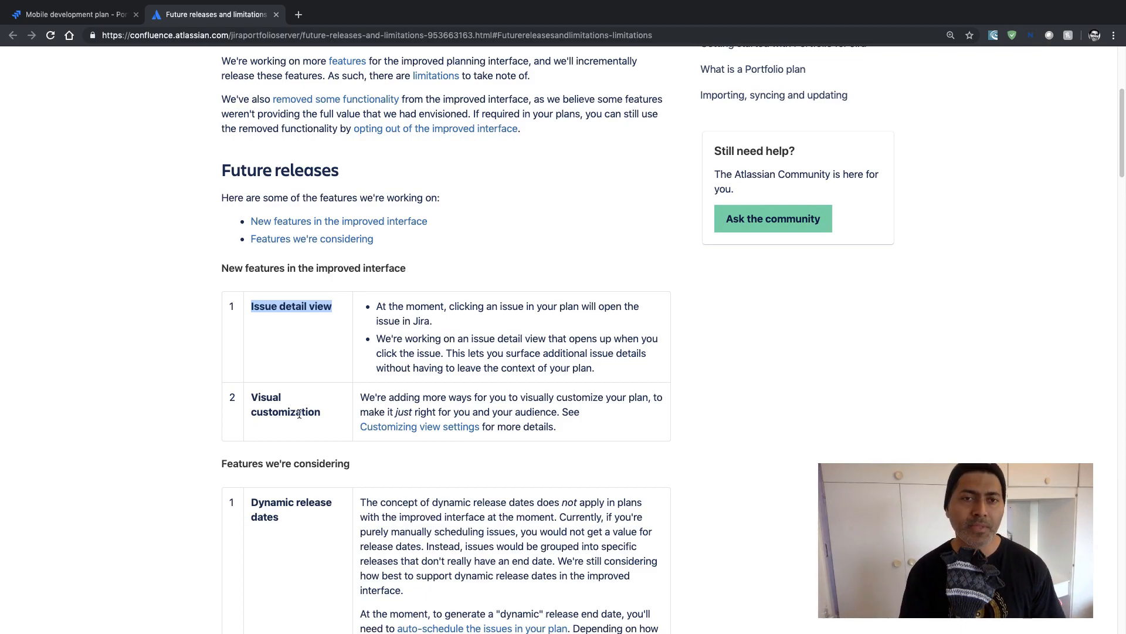
# - Highlight the Dynamic release dates and Reporting functionality features, scrolling down to the Limitations heading
pyautogui.scroll(-3)
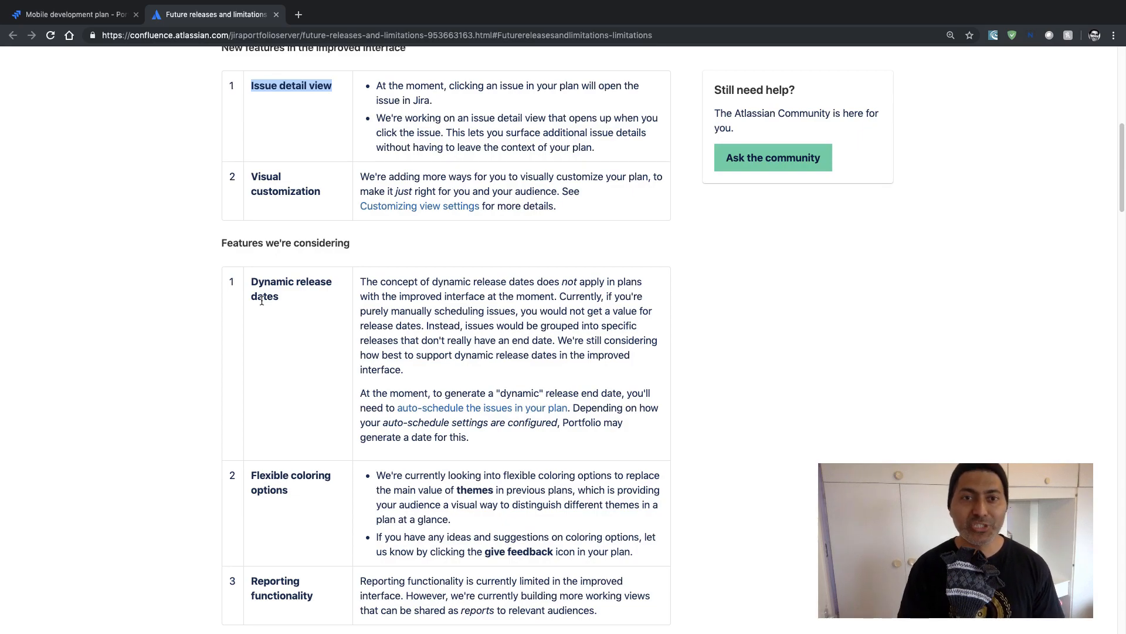
pyautogui.doubleClick(271, 281)
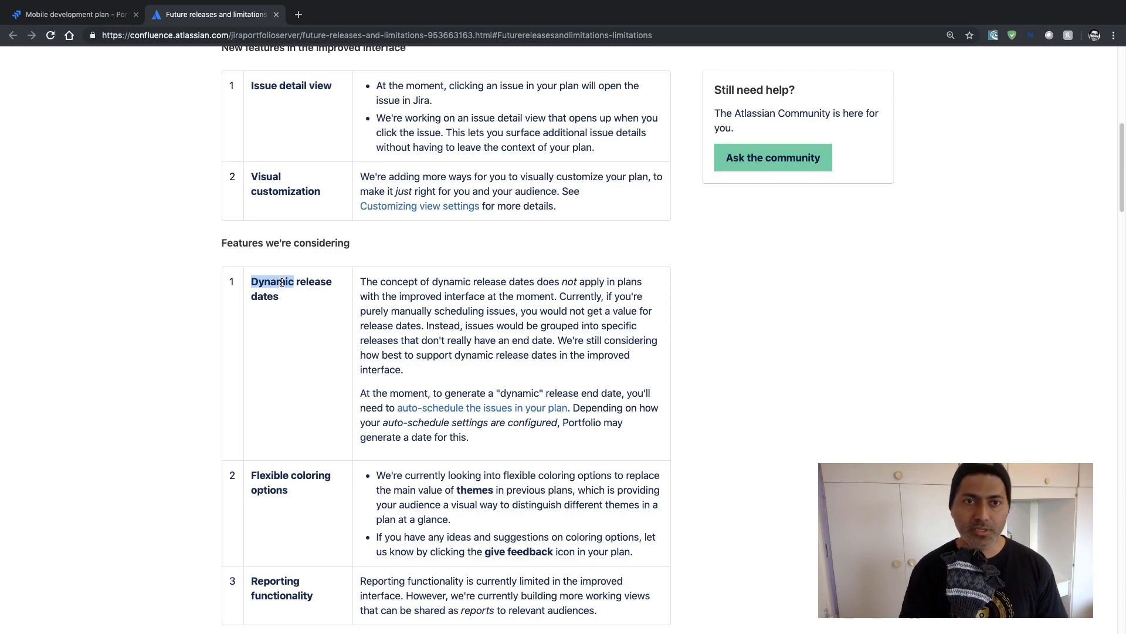
pyautogui.scroll(-3)
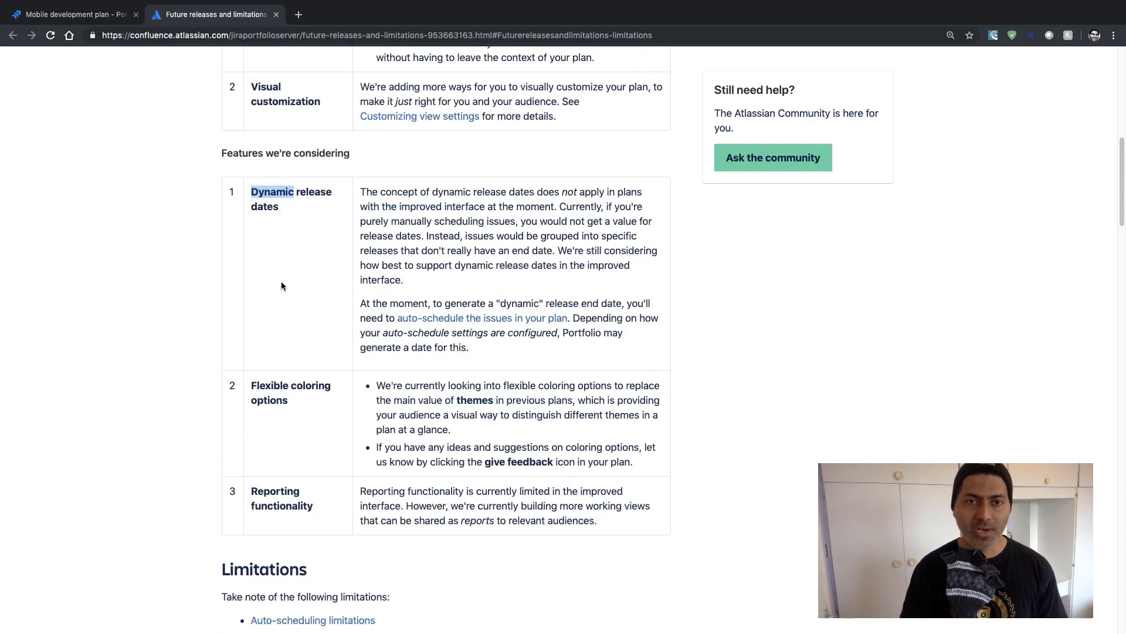
pyautogui.scroll(-3)
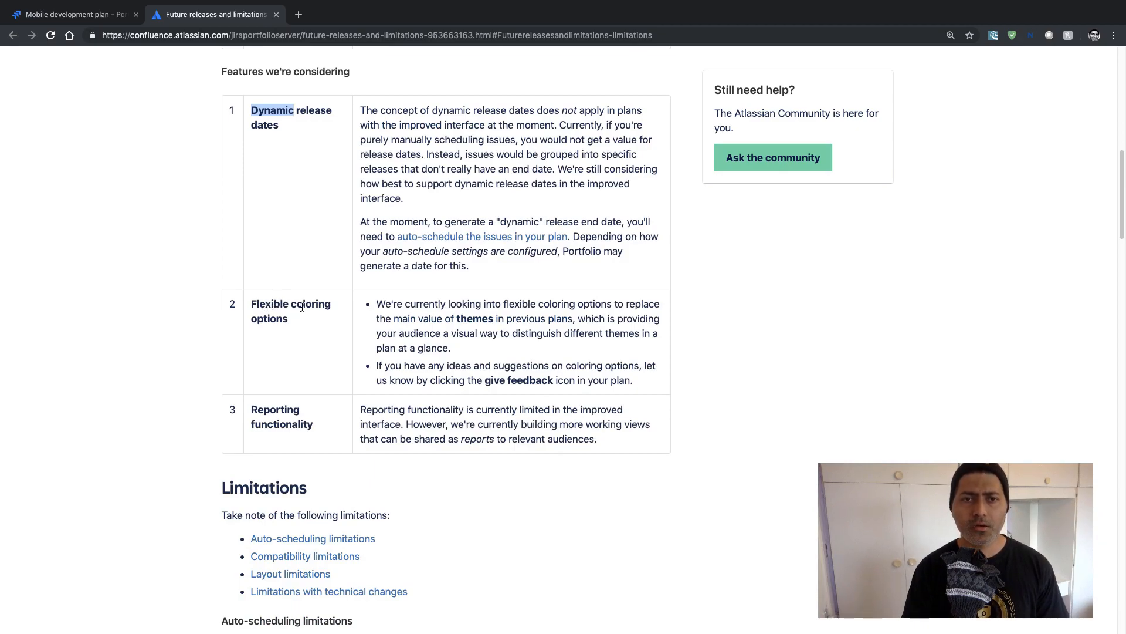
pyautogui.doubleClick(274, 408)
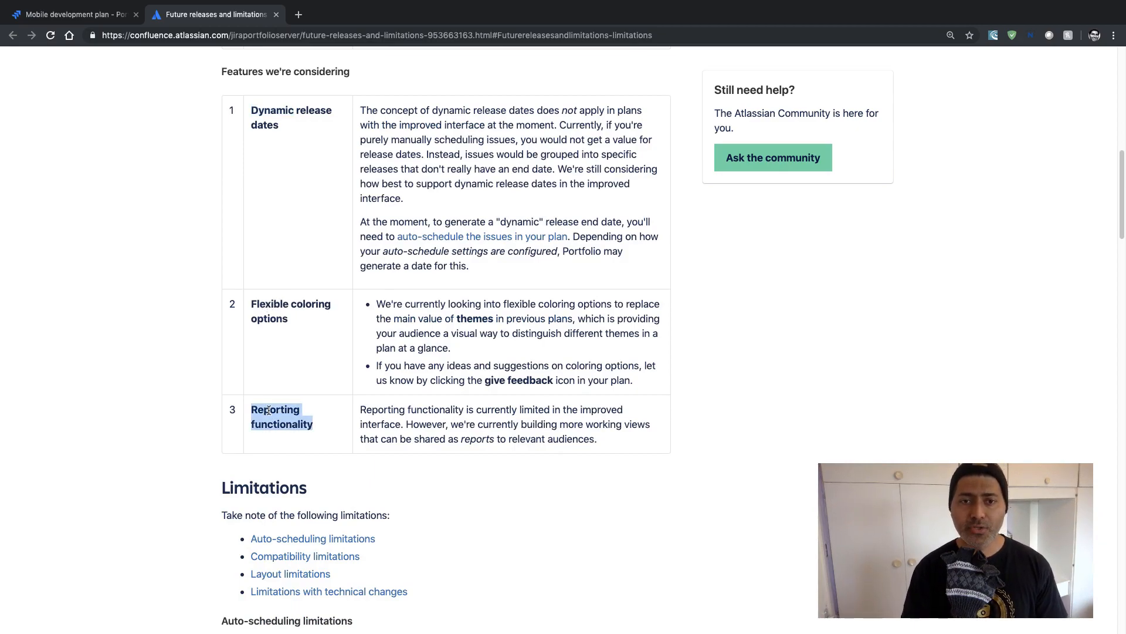
pyautogui.scroll(-3)
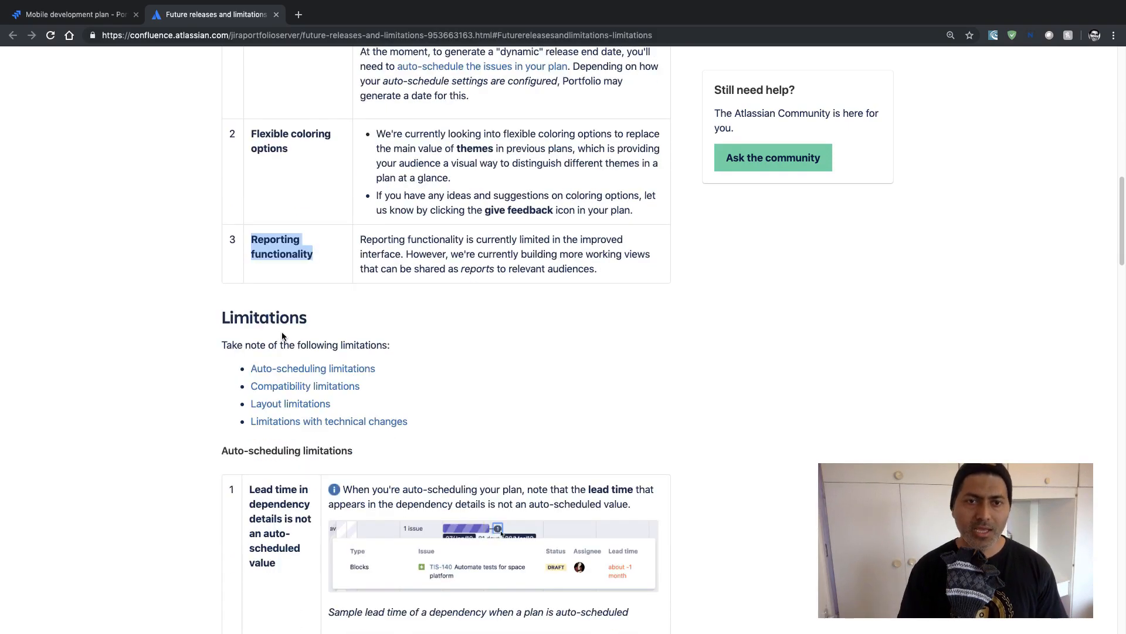
# - Scroll to Layout limitations and highlight 'Cannot sort columns in plans'
pyautogui.scroll(-3)
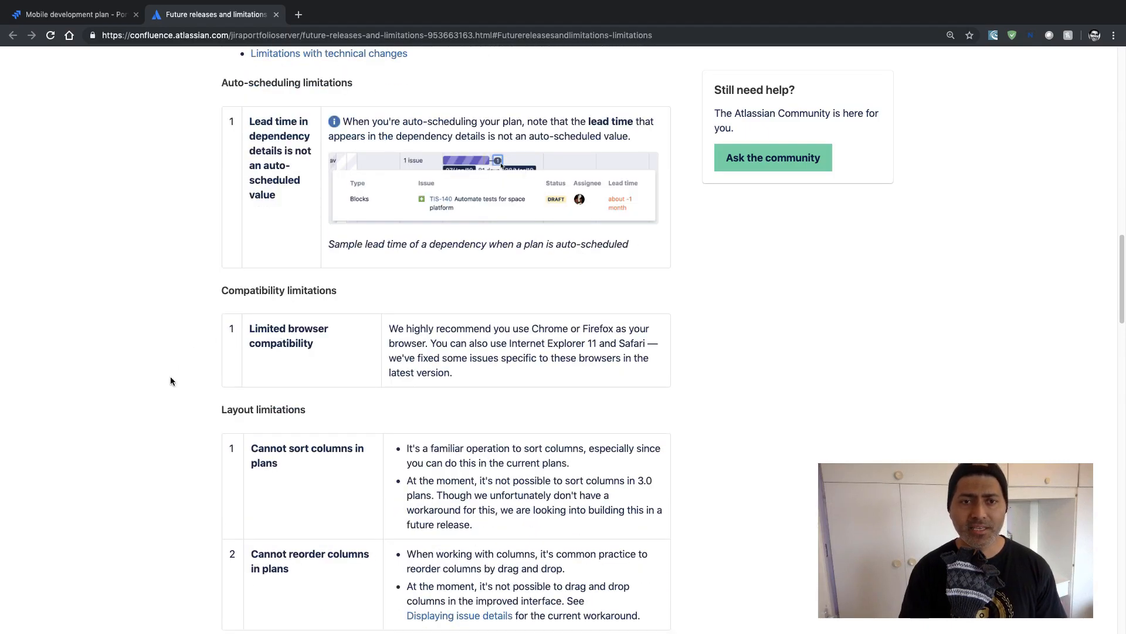
pyautogui.scroll(-3)
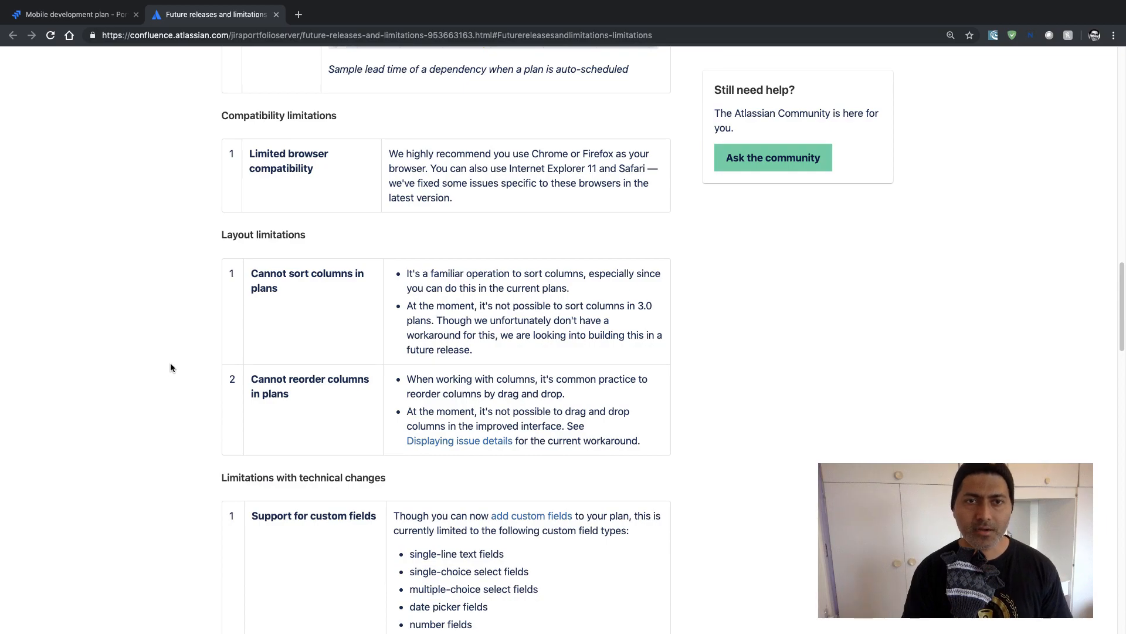
pyautogui.moveTo(359, 292)
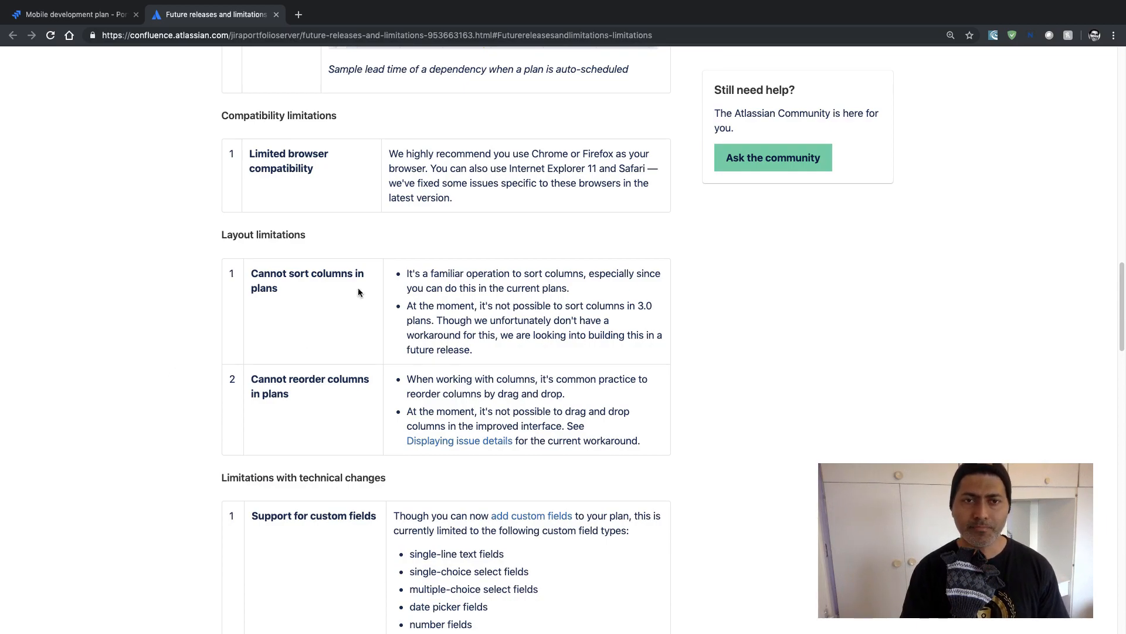
pyautogui.doubleClick(306, 273)
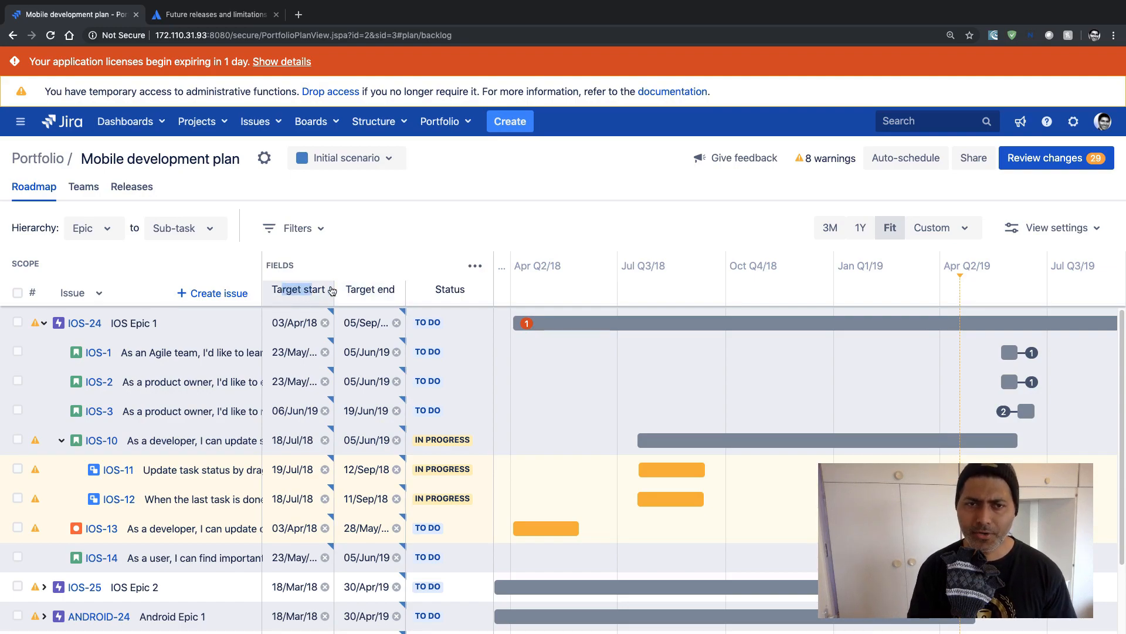
# - Add an Assignee column to the roadmap fields, then return to the limitations documentation
pyautogui.click(474, 266)
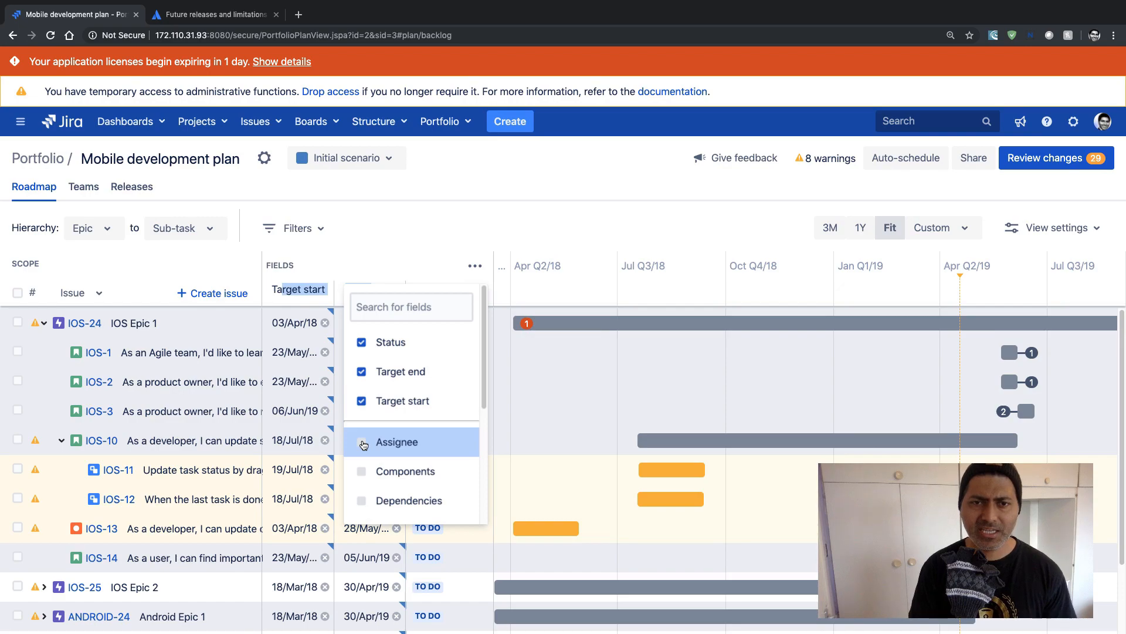
pyautogui.click(397, 442)
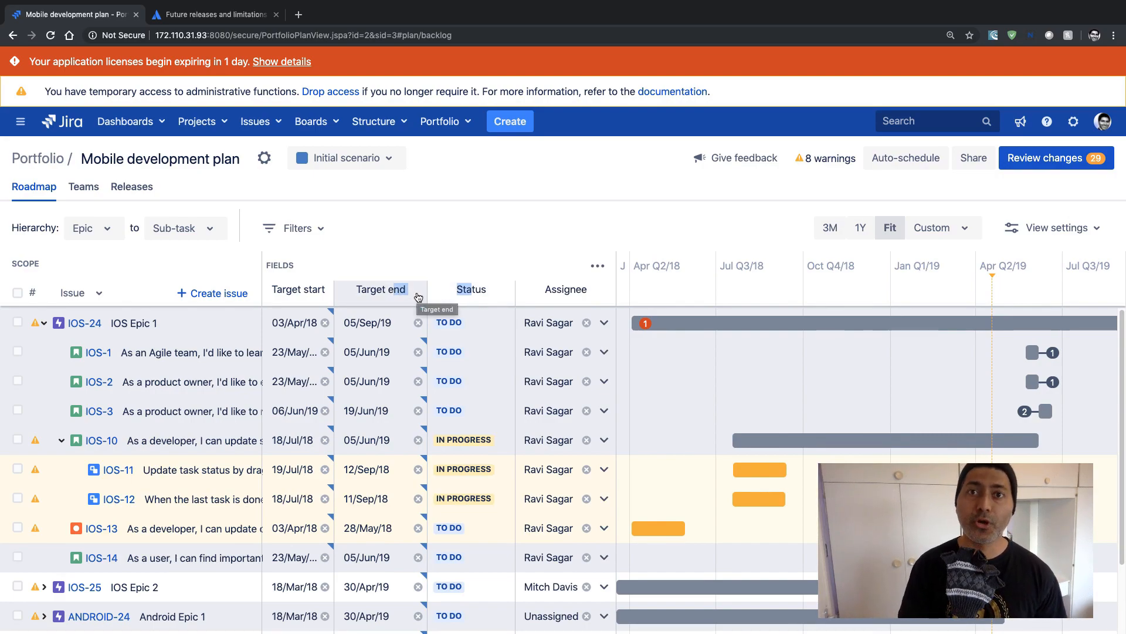
pyautogui.moveTo(566, 288)
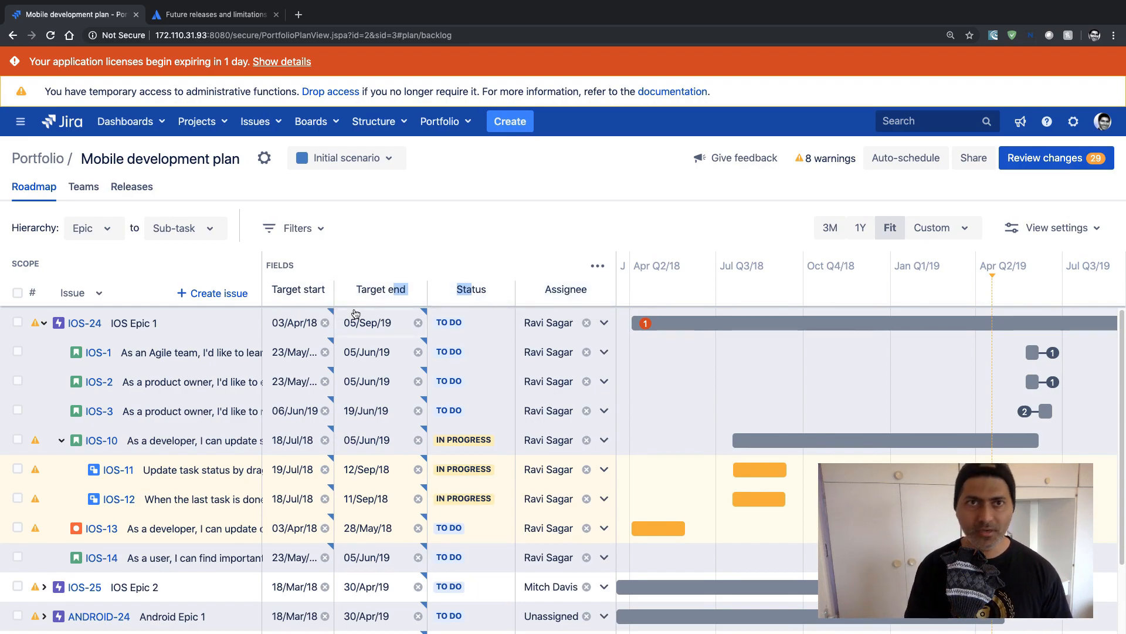
pyautogui.click(213, 14)
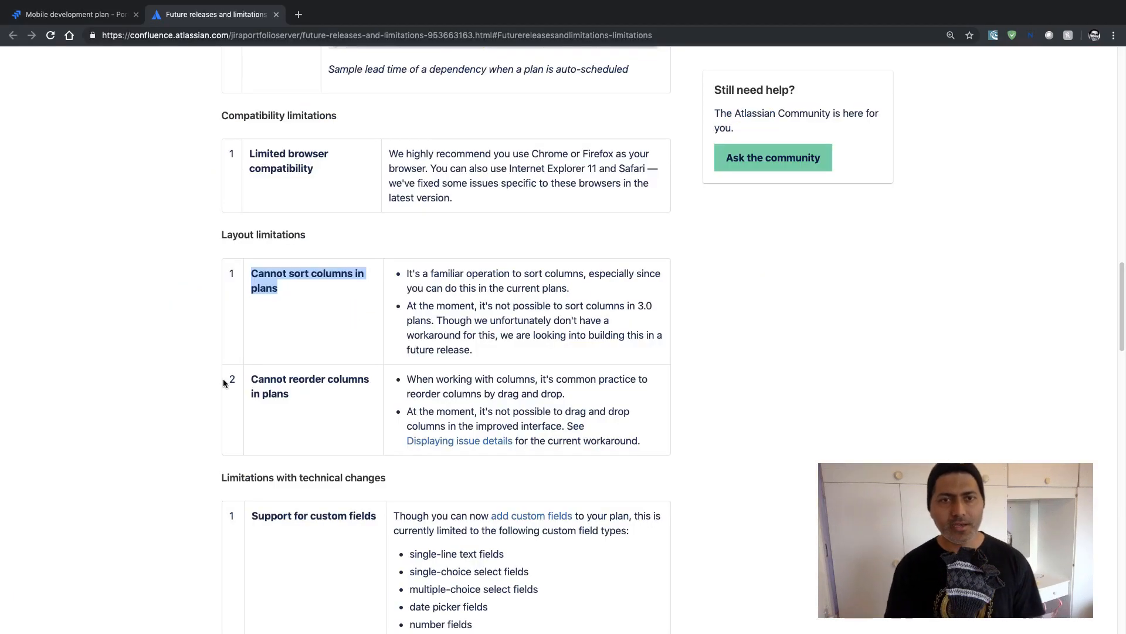
# - Read through the technical-change limitations and removed functionality to the page end, then return to the roadmap
pyautogui.scroll(-3)
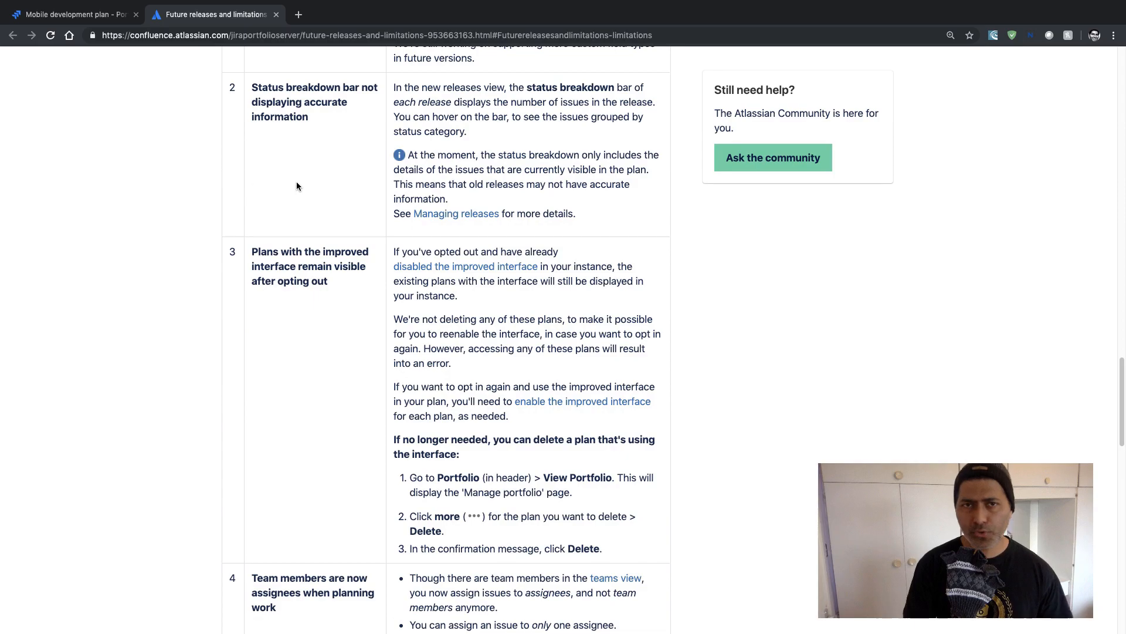
pyautogui.scroll(-3)
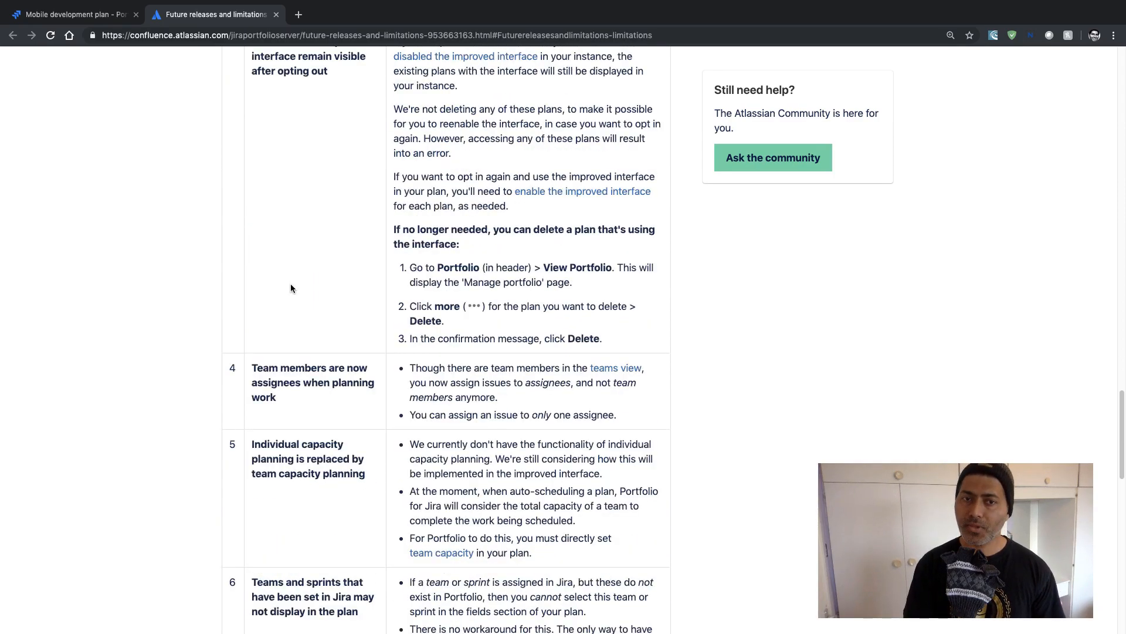
pyautogui.scroll(-3)
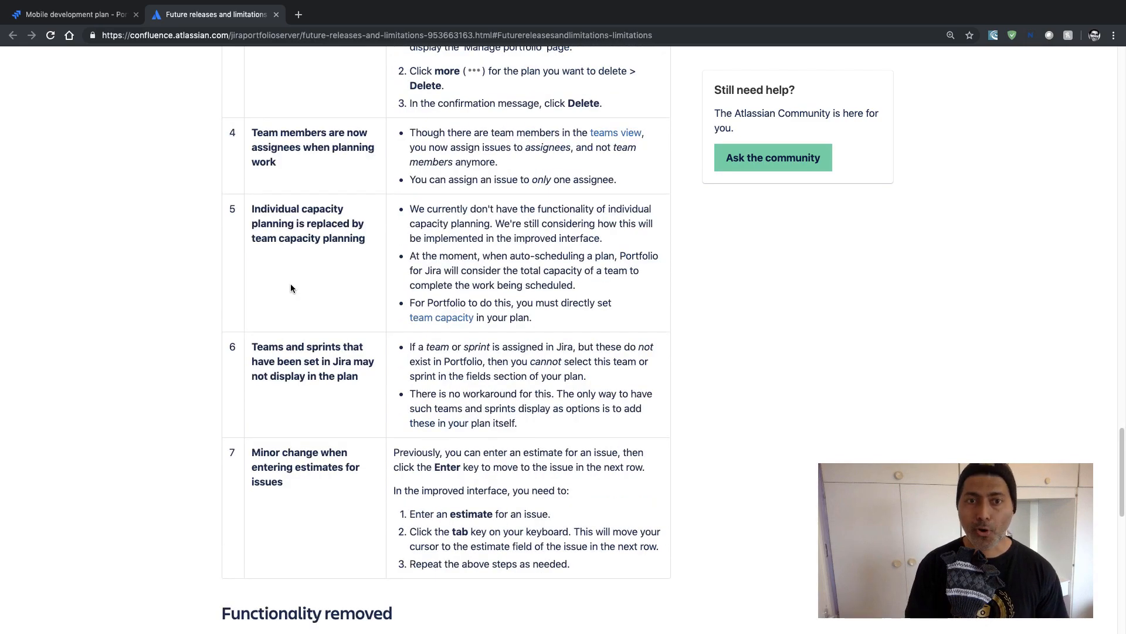
pyautogui.scroll(-3)
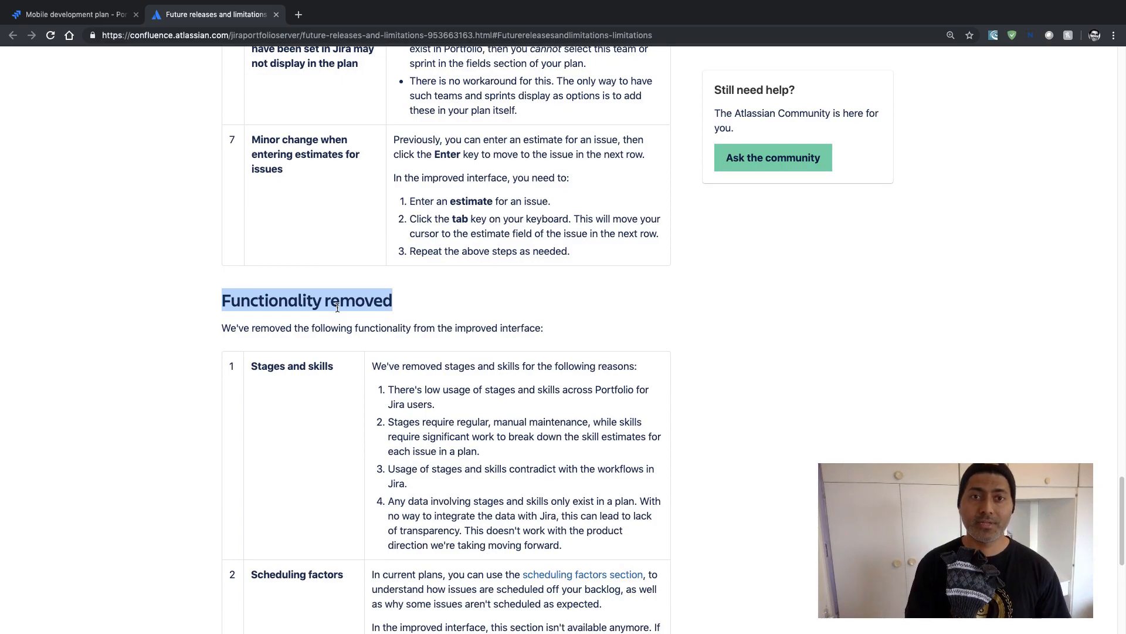
pyautogui.scroll(-3)
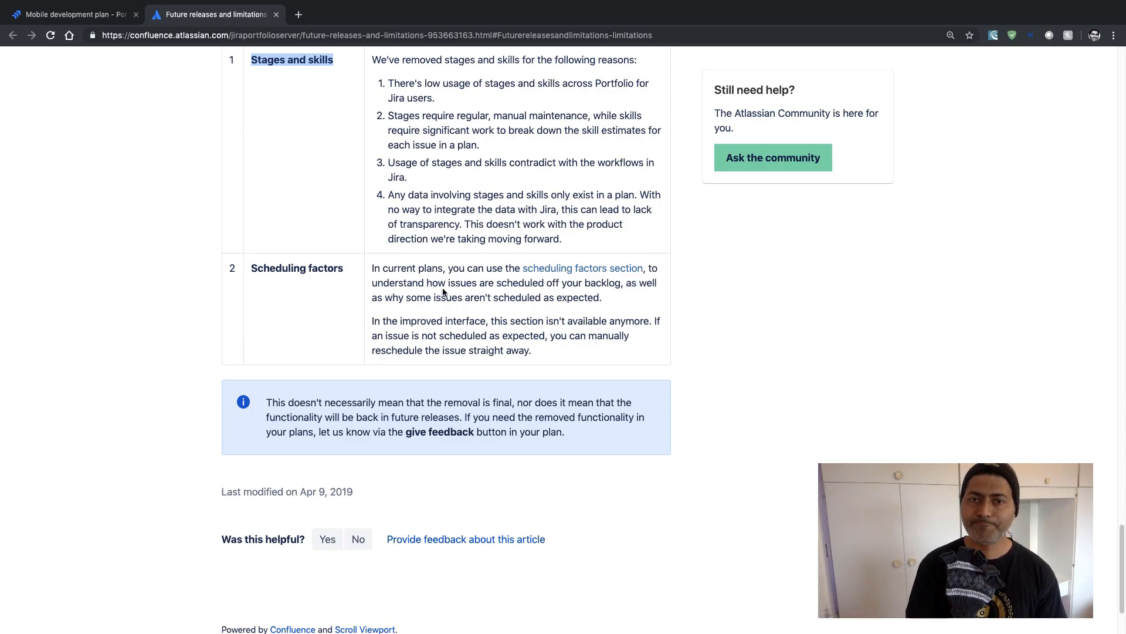
pyautogui.moveTo(312, 292)
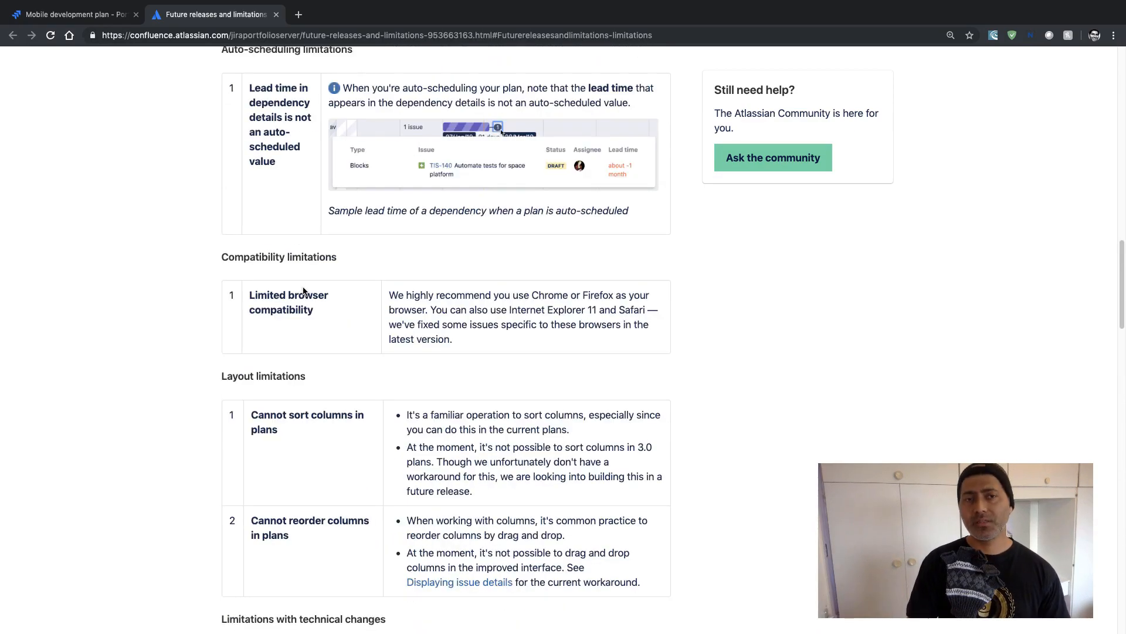
pyautogui.click(72, 14)
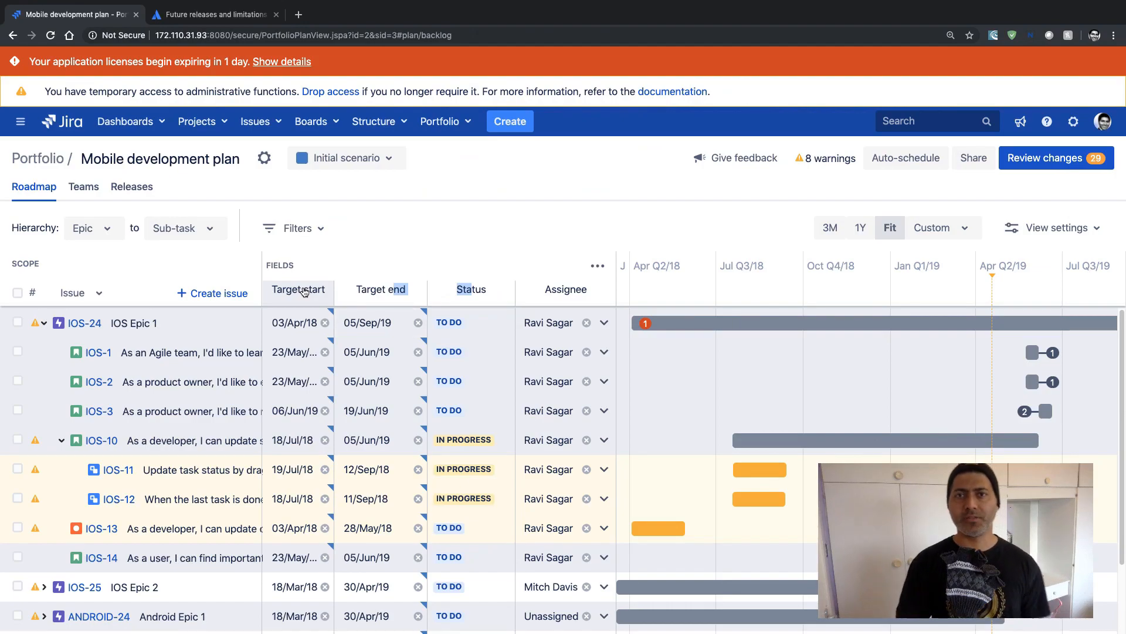